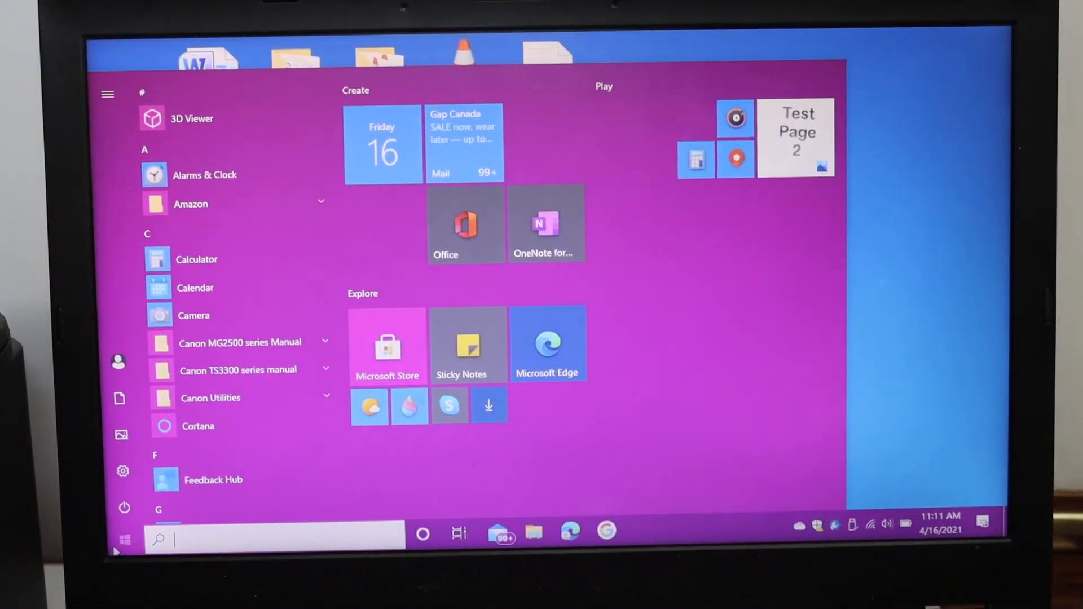
- Reach the Devices section of Windows Settings from the Start menu
{"action": "left_click", "coordinate": [123, 471]}
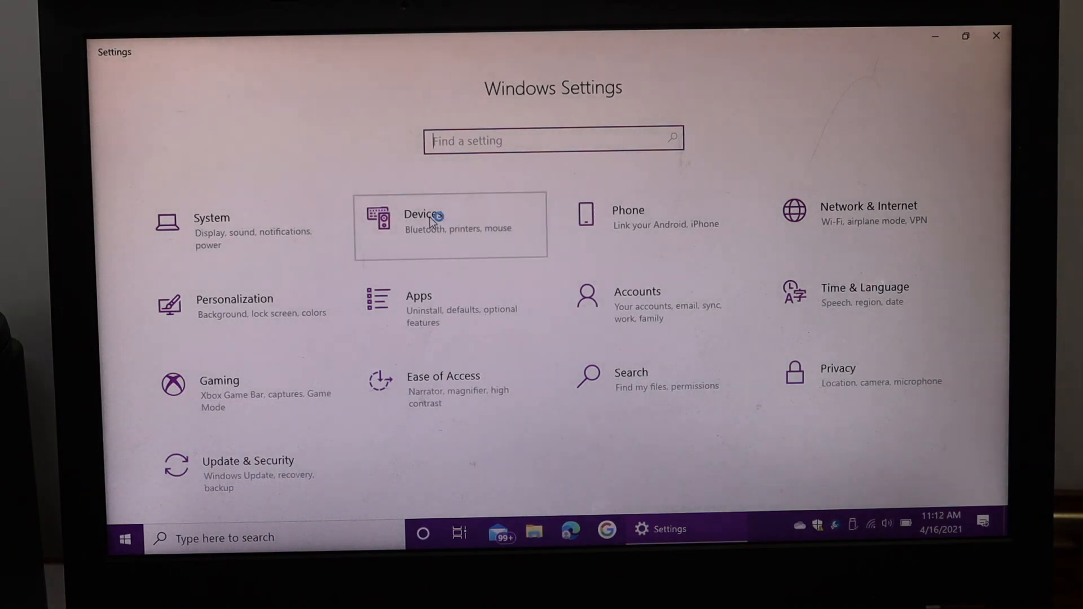
{"action": "left_click", "coordinate": [424, 224]}
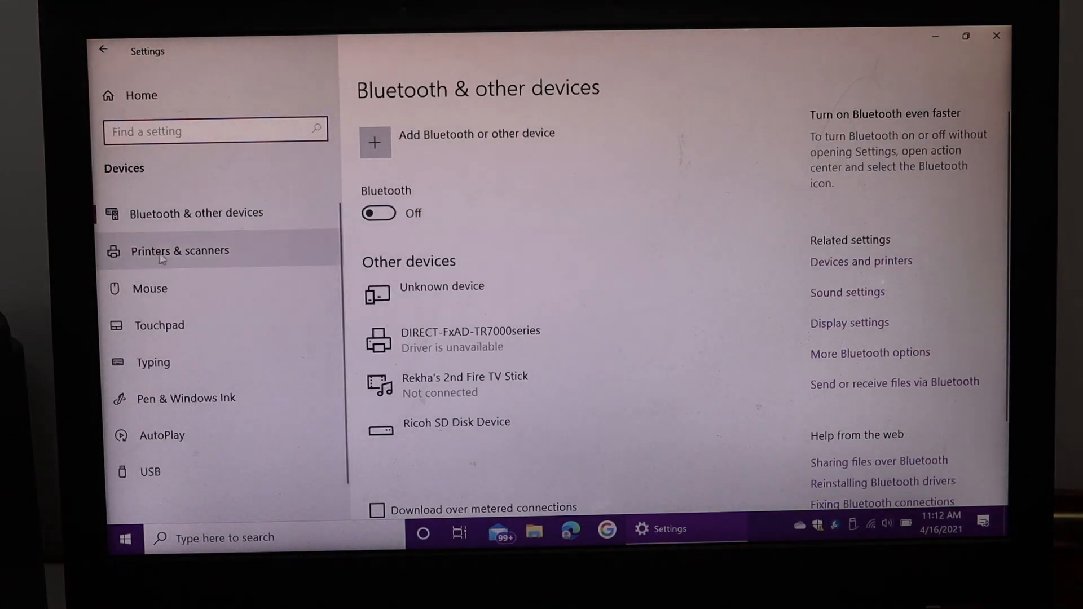
- From Printers & scanners, scan for new printers and select the found Canon TS700 series
{"action": "left_click", "coordinate": [179, 250]}
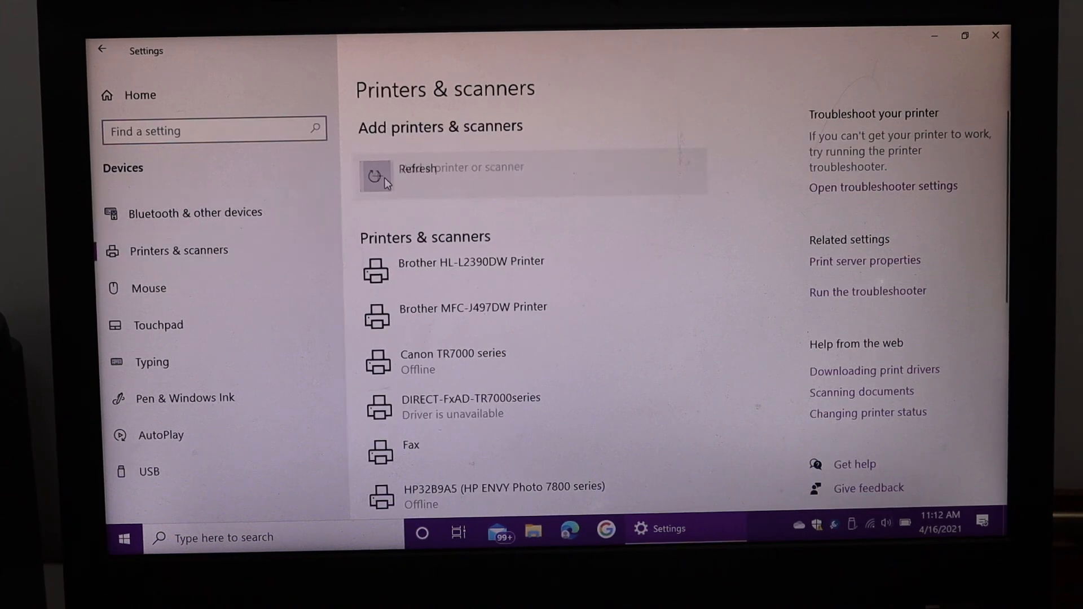
{"action": "left_click", "coordinate": [376, 176]}
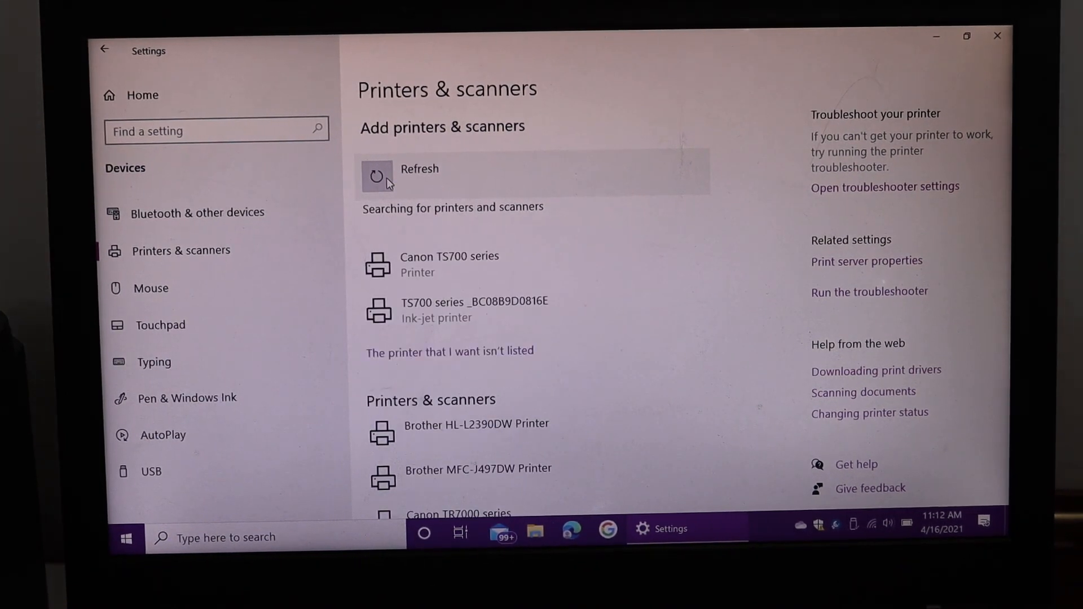
{"action": "left_click", "coordinate": [378, 175]}
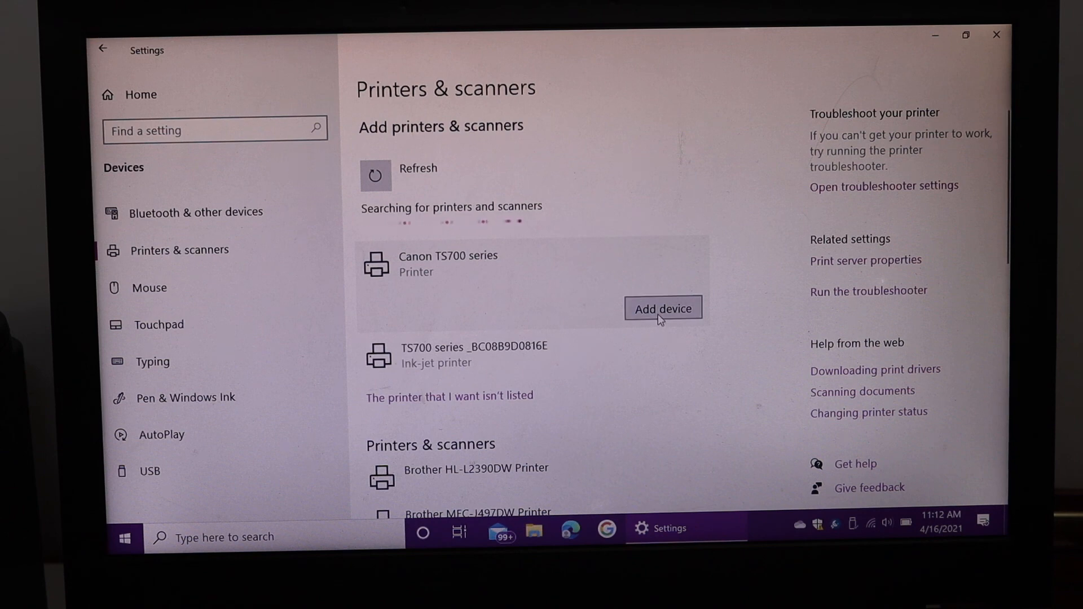
- Add the Canon TS700 series printer until it shows Ready, then go back to Settings home
{"action": "left_click", "coordinate": [661, 308]}
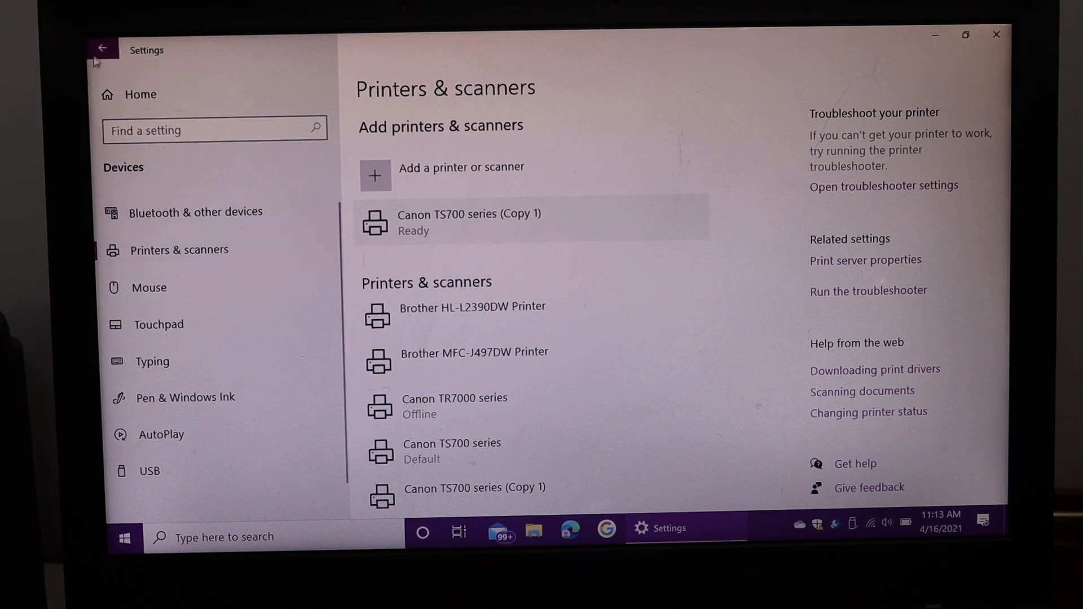
{"action": "left_click", "coordinate": [102, 49]}
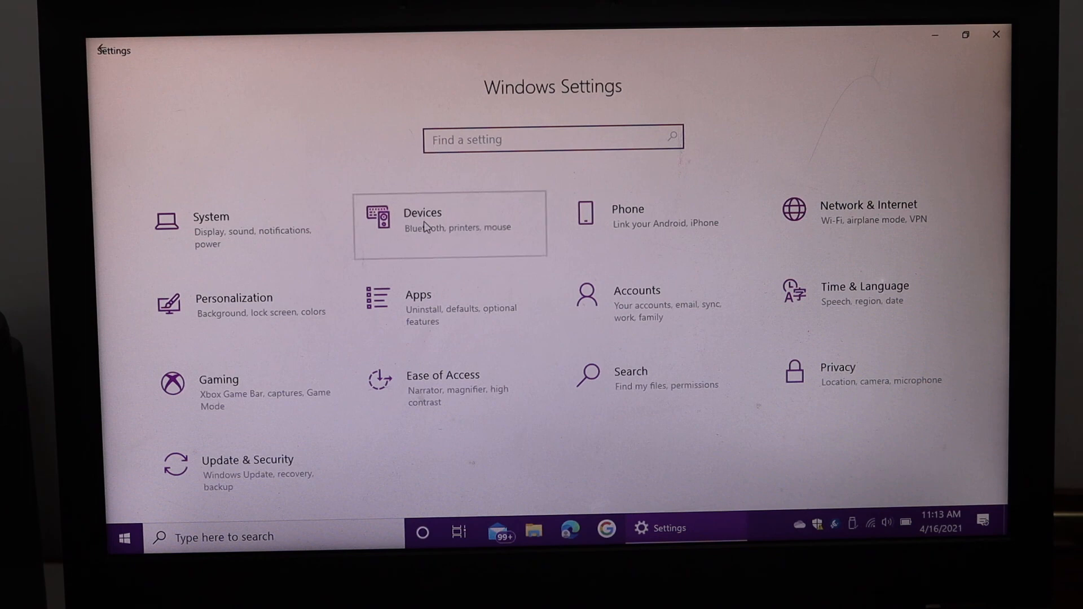
- Revisit the printers list and expand the Canon TS700 series entry's options
{"action": "left_click", "coordinate": [422, 222]}
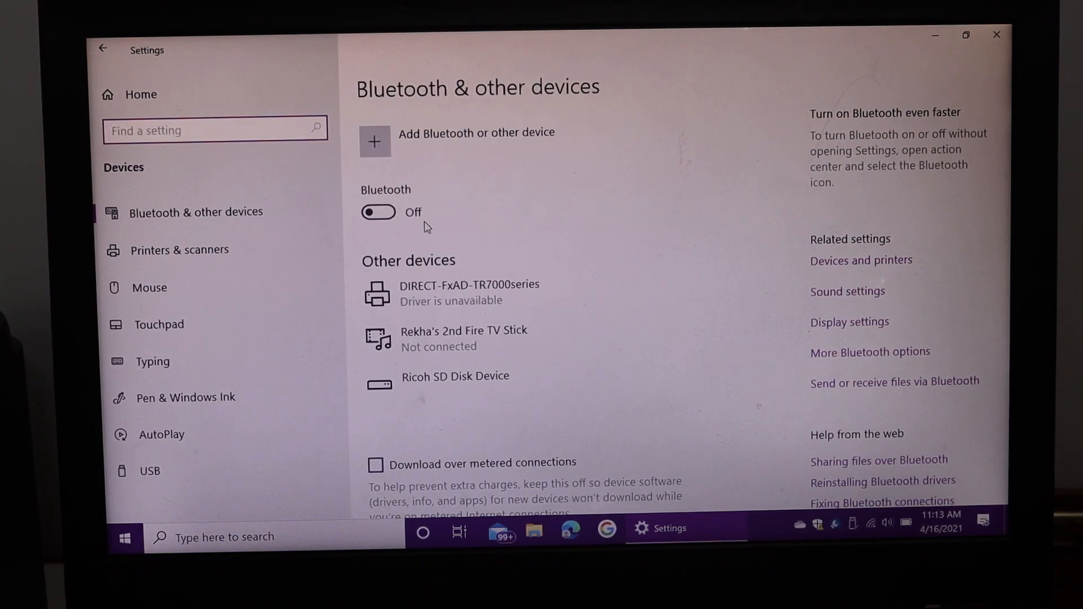
{"action": "left_click", "coordinate": [179, 250]}
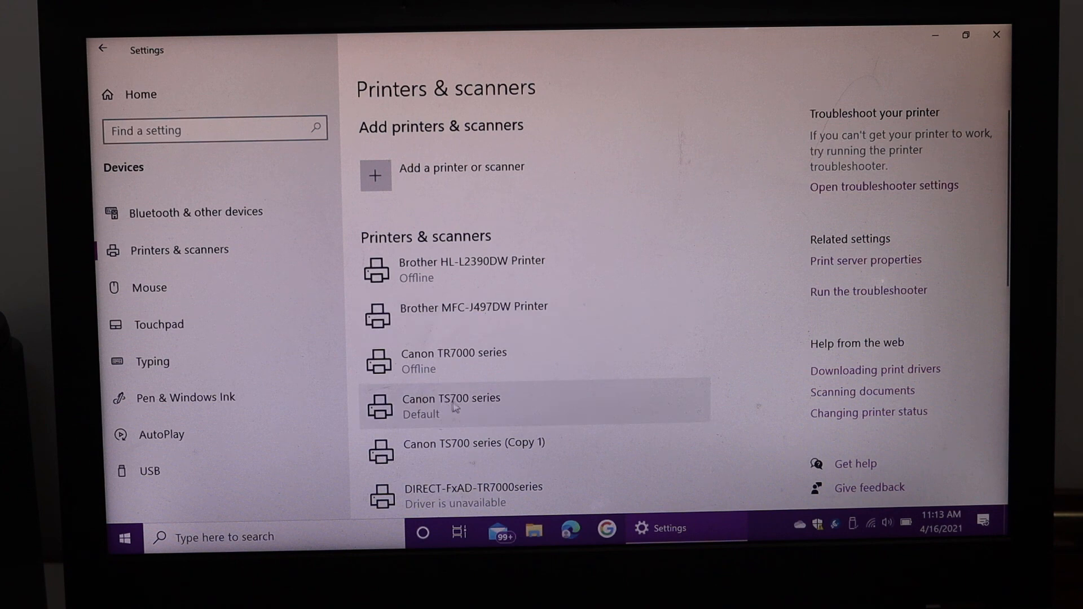
{"action": "left_click", "coordinate": [451, 406]}
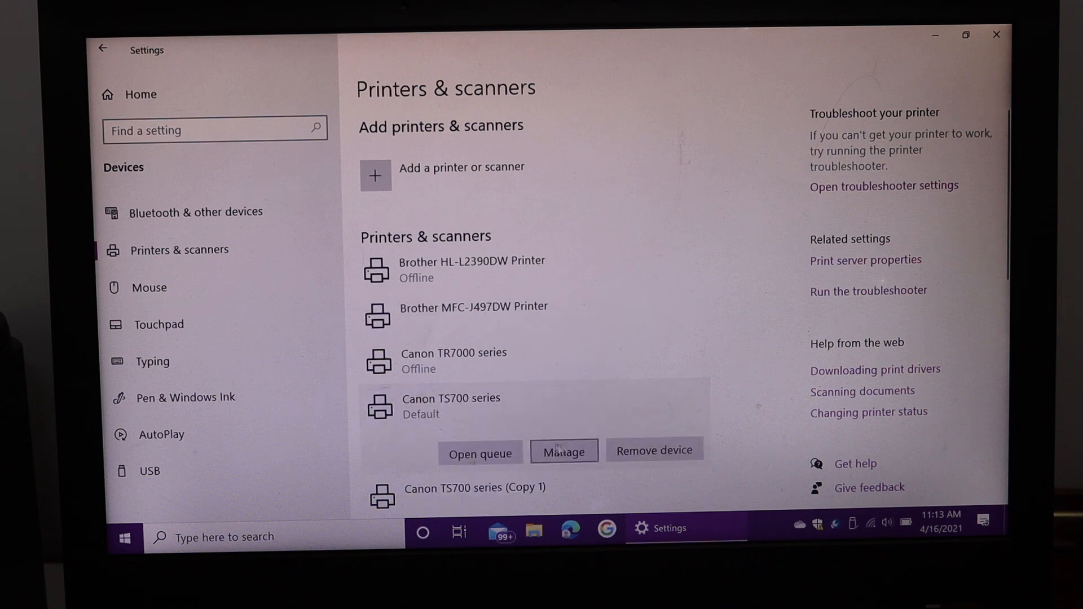
- From the Canon TS700 series Manage page, print a test page
{"action": "left_click", "coordinate": [563, 452]}
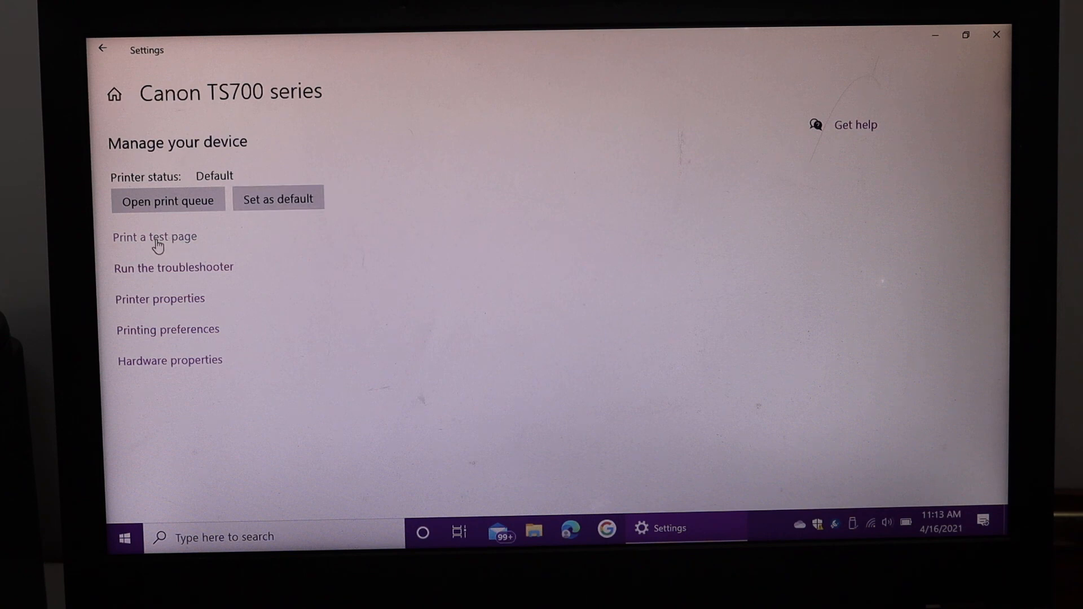
{"action": "left_click", "coordinate": [154, 237]}
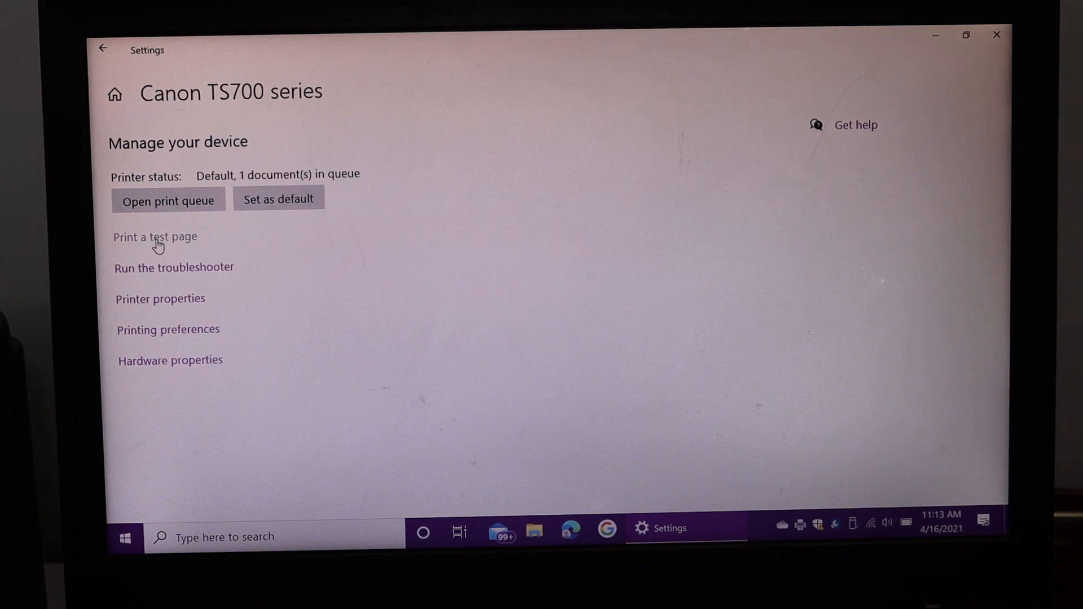
{"action": "left_click", "coordinate": [155, 237]}
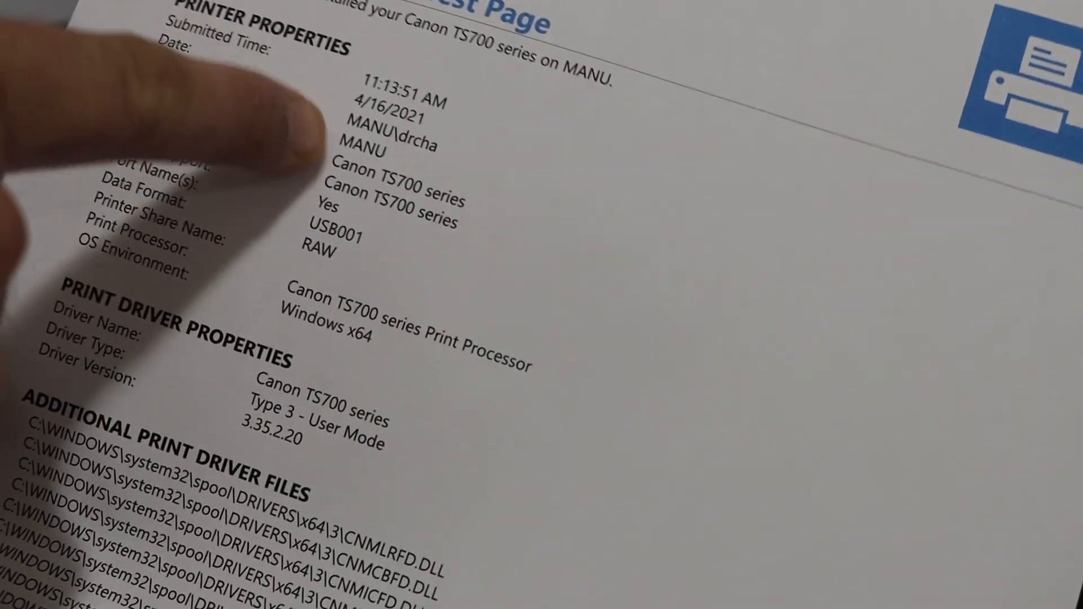